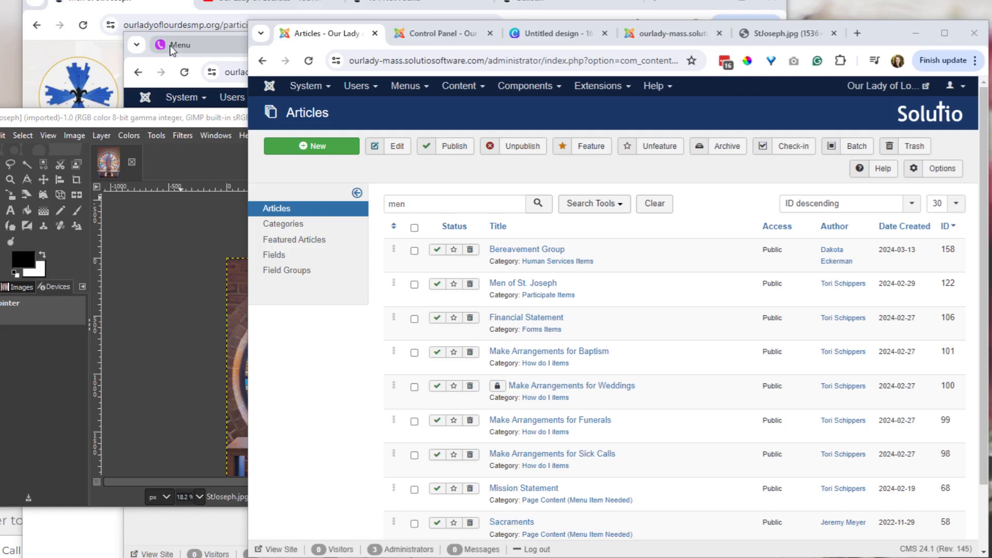
On the parish Bulletin page, follow the April 28, 2024 link, which shows 404 Not Found
click(179, 45)
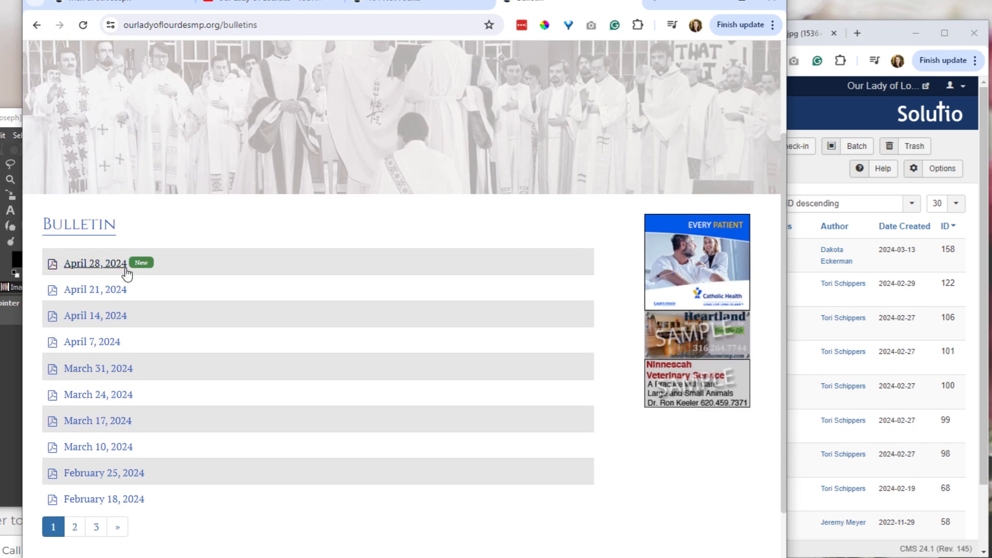
click(95, 263)
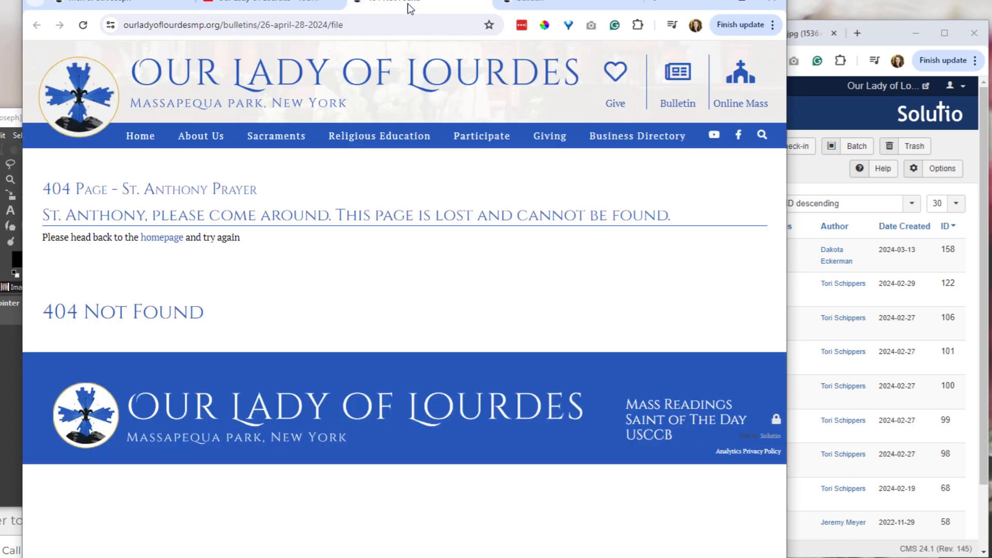
mouse_move(566, 2)
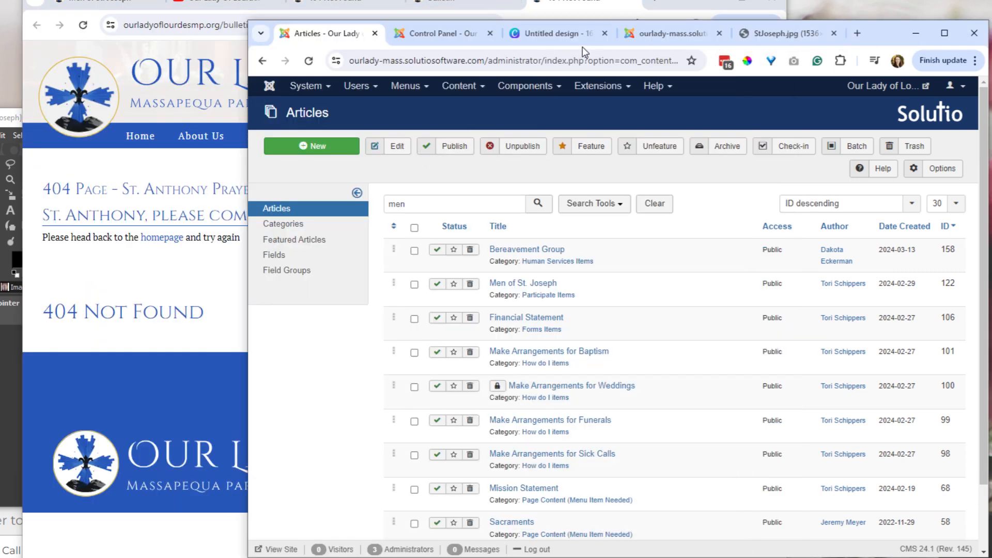
Close the duplicate Documents tab and open Remove Bulletin from the Control Panel
click(436, 33)
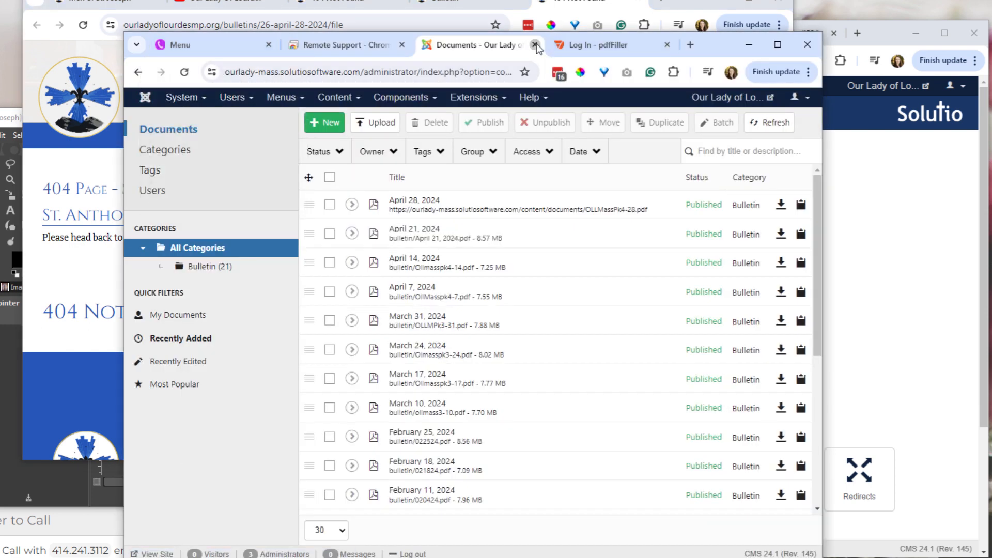
click(535, 44)
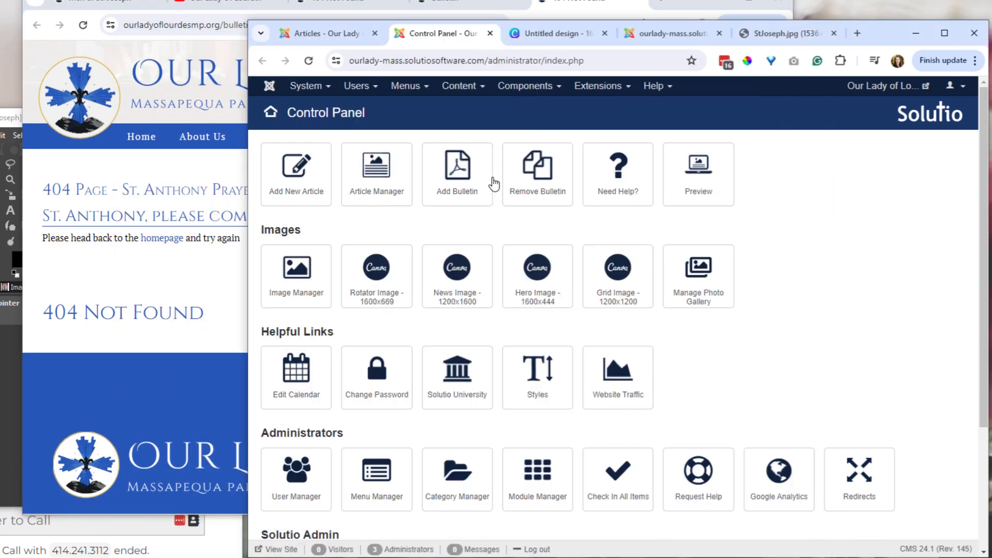
click(537, 174)
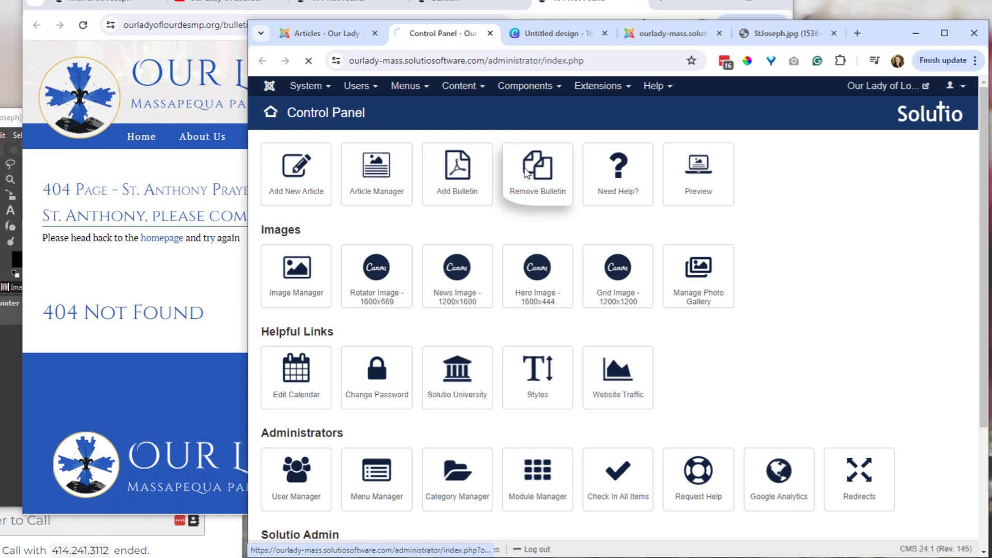
Check the April 28 to April 14 bulletin rows, then edit the April 21, 2024 document
click(537, 174)
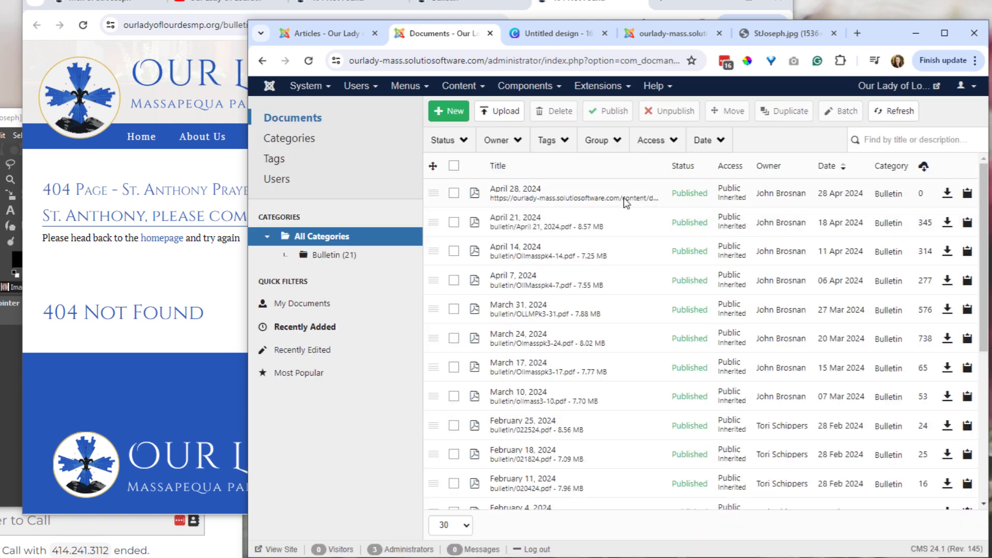
double_click(546, 227)
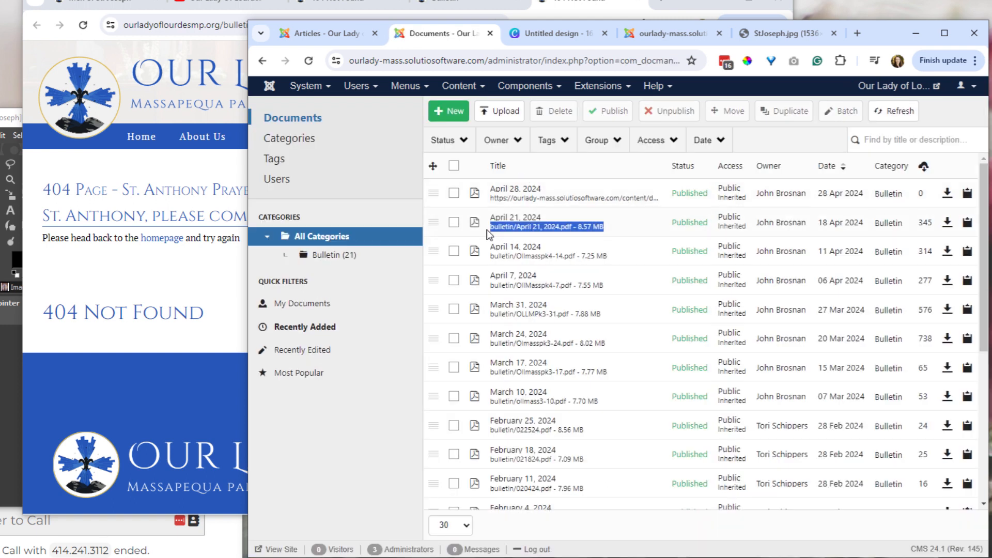
click(454, 222)
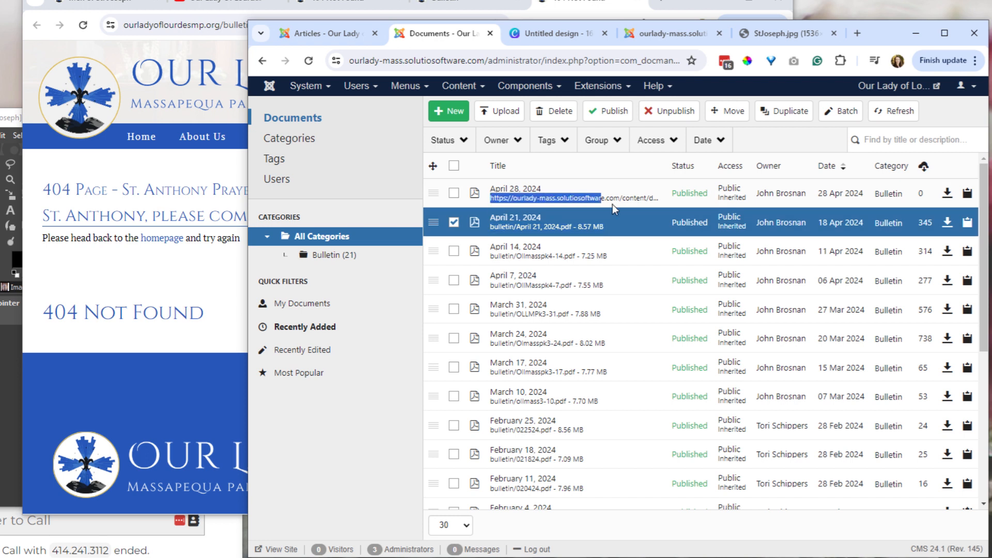
click(453, 251)
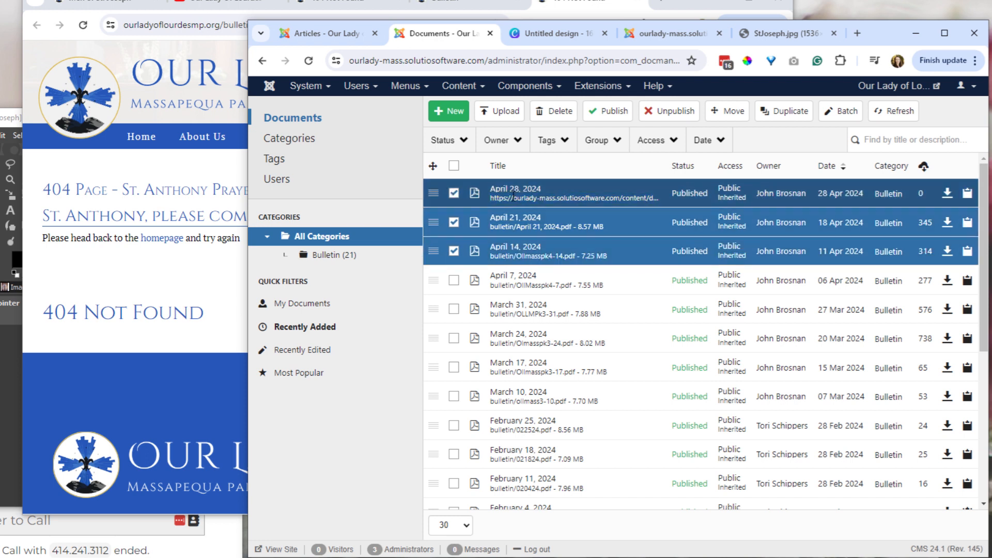
mouse_move(525, 221)
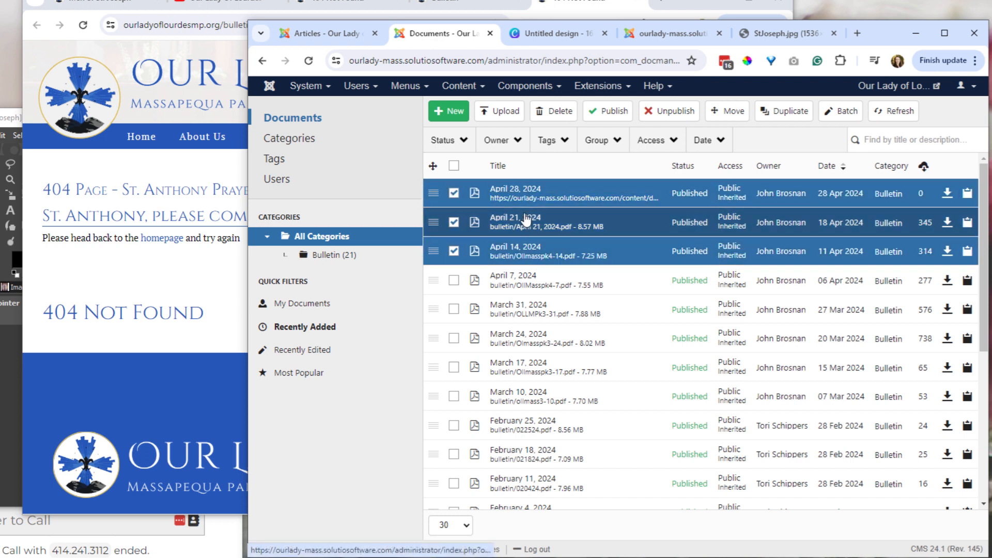
click(514, 217)
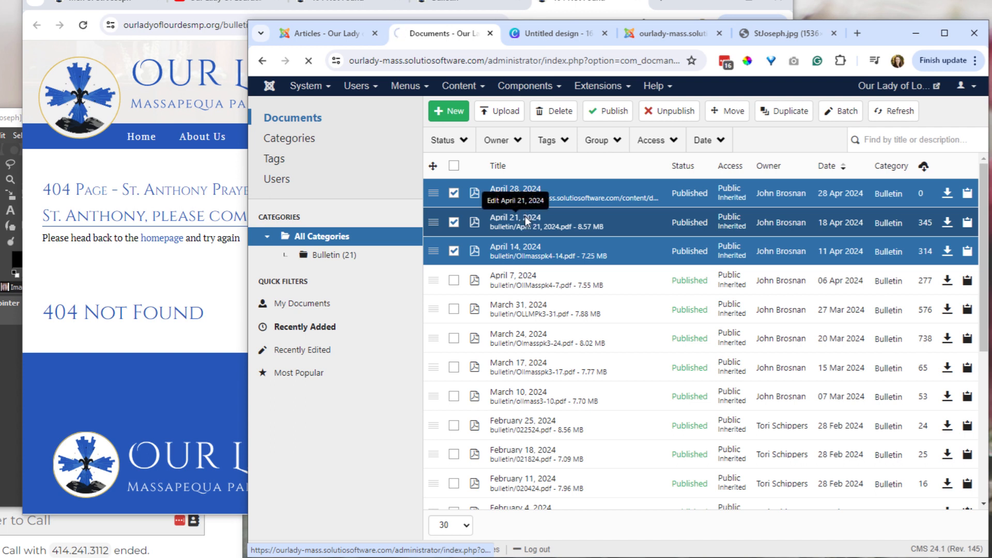
click(515, 218)
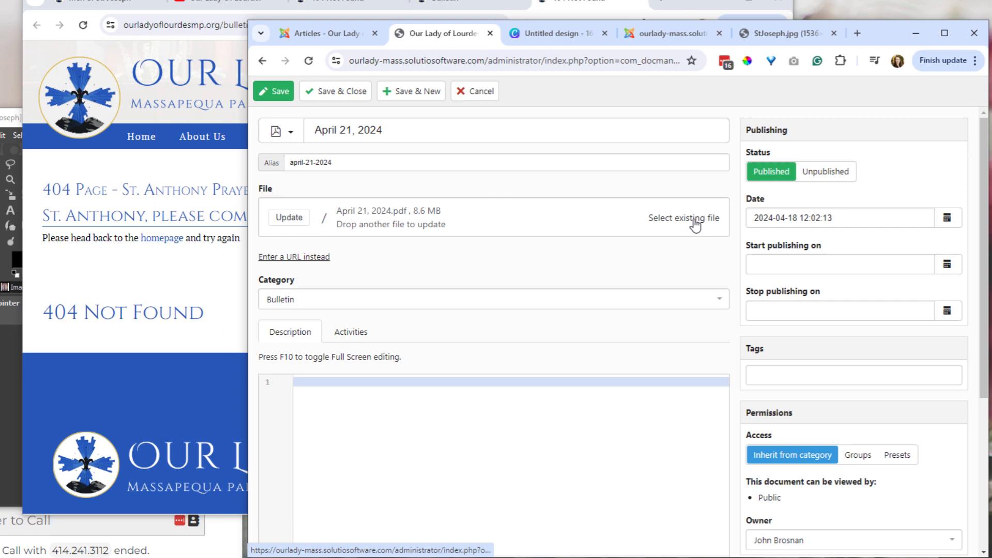
Browse the bulletin folder's stored files, including April 21, 2024.pdf, then cancel the edit
click(683, 217)
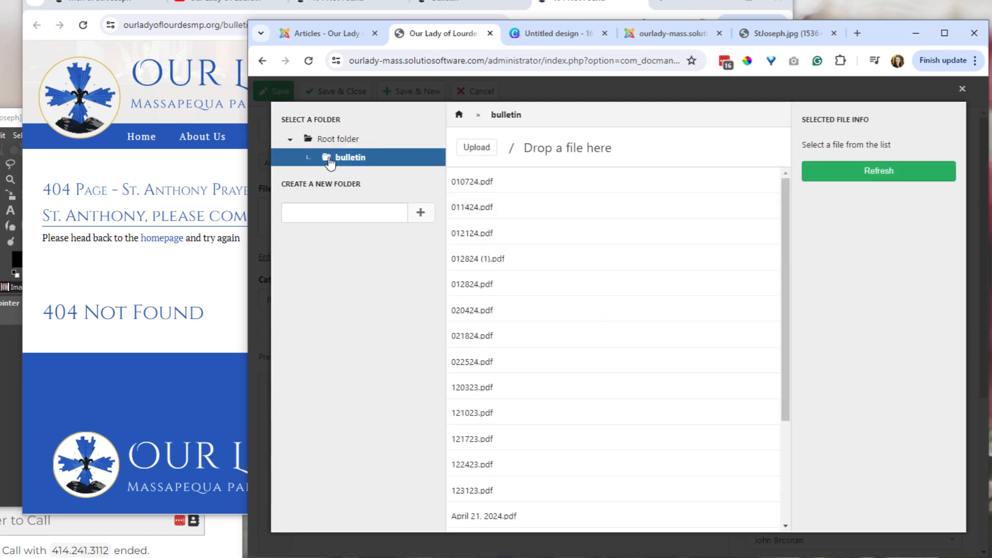
scroll(down, 3)
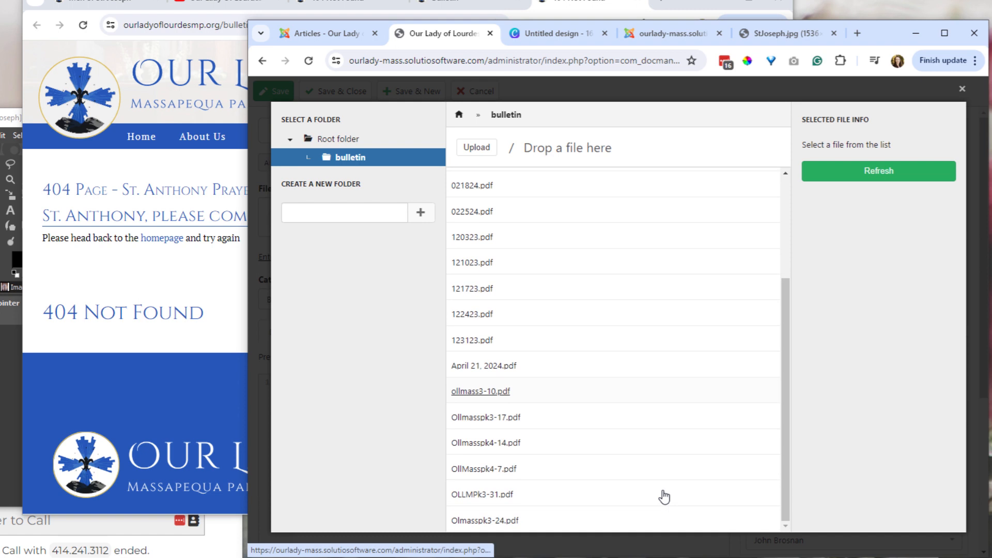
mouse_move(664, 495)
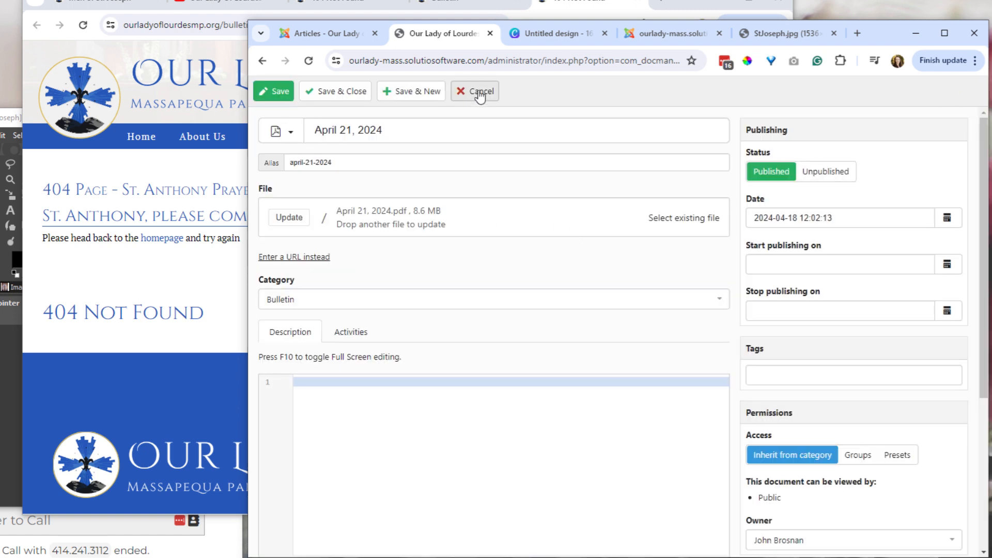
click(481, 91)
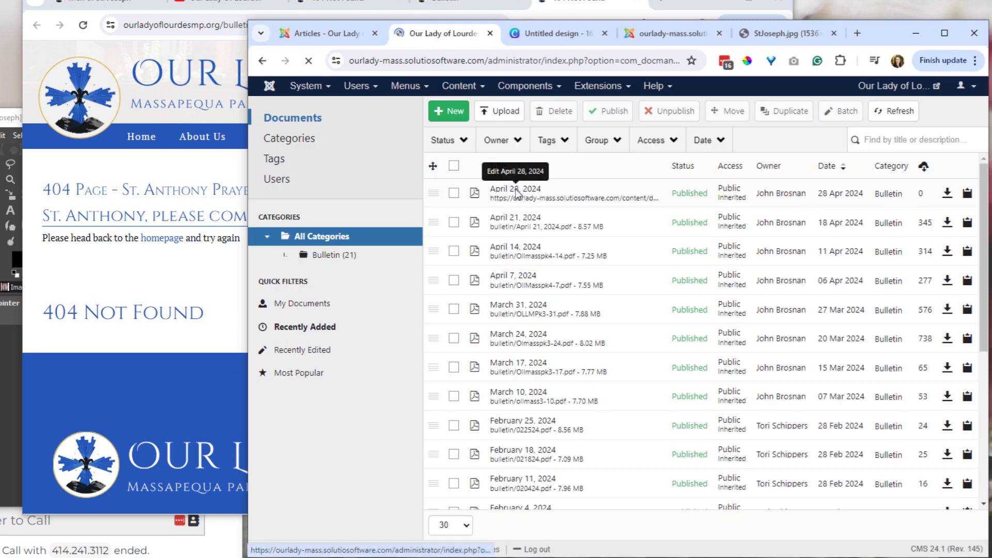
Edit the April 28, 2024 document and find OLLMassPk4-28.pdf in the root folder
click(514, 189)
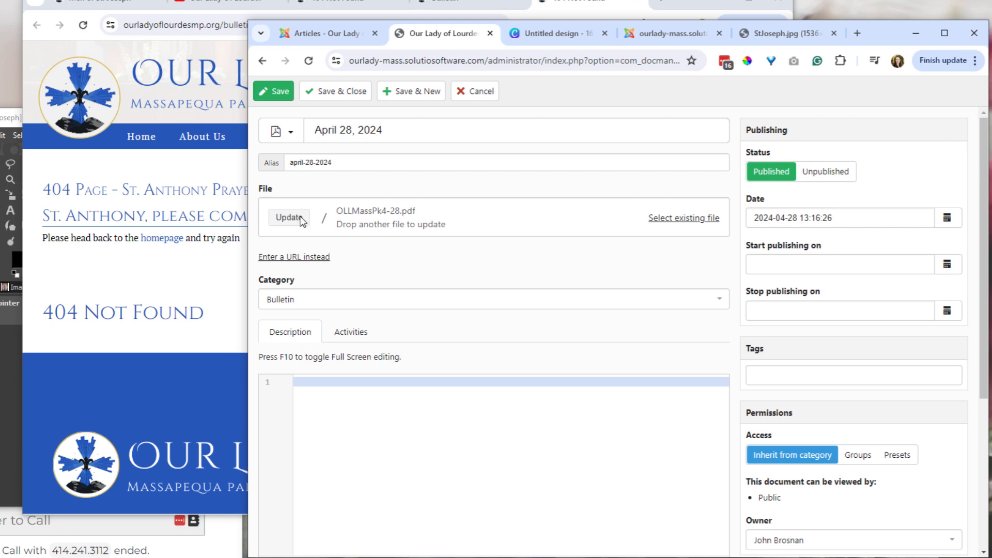
click(288, 217)
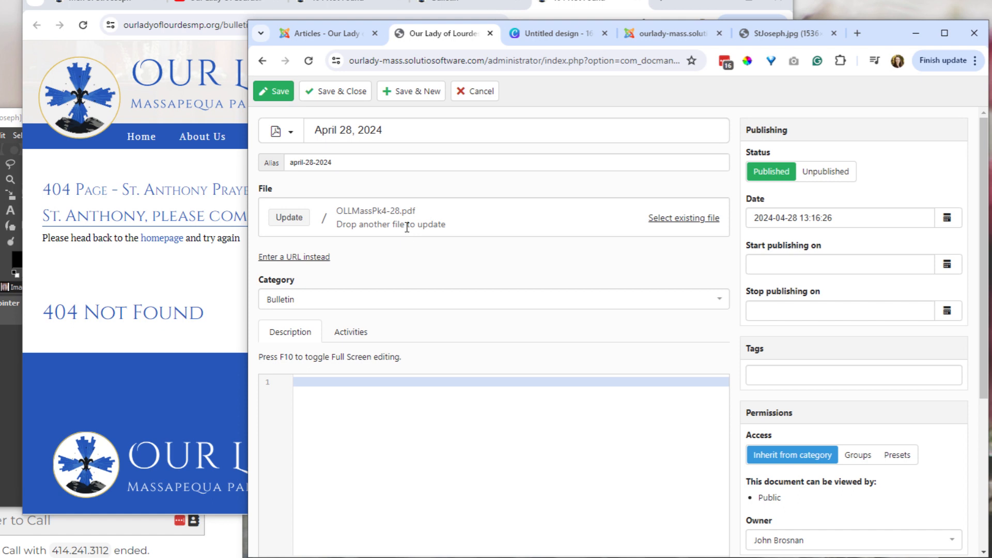
mouse_move(366, 242)
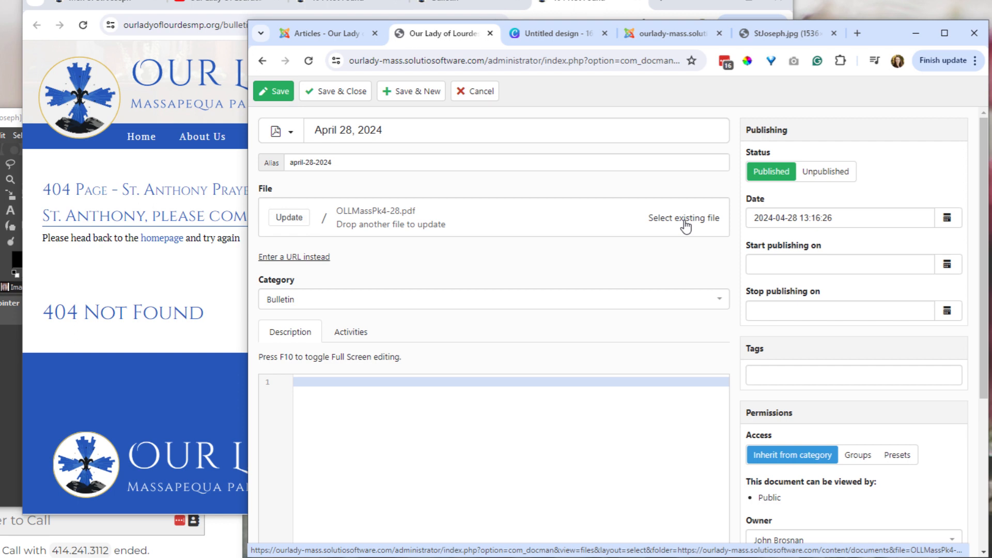
click(683, 218)
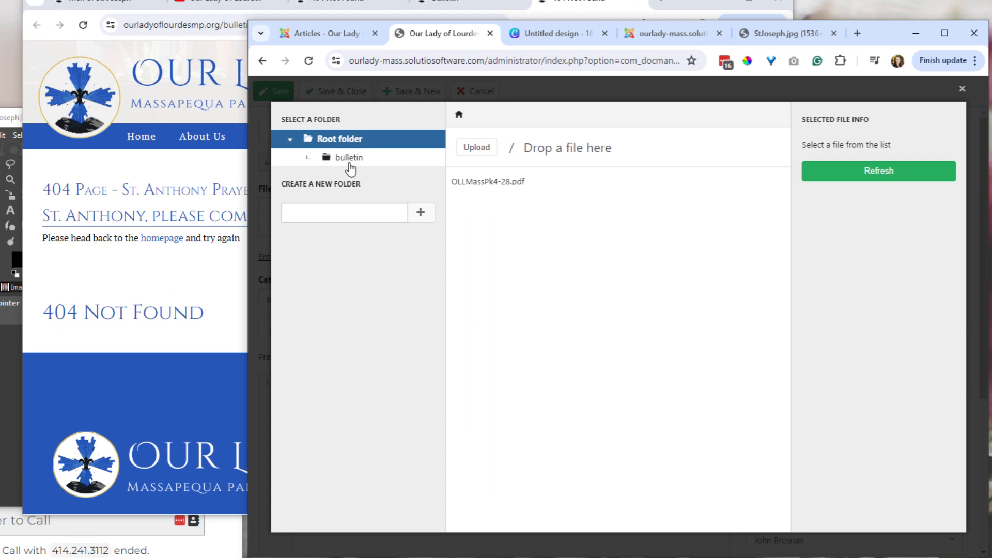
Cancel the April 28 edit and start a new document with OLLMassPk4-28.pdf attached
click(461, 85)
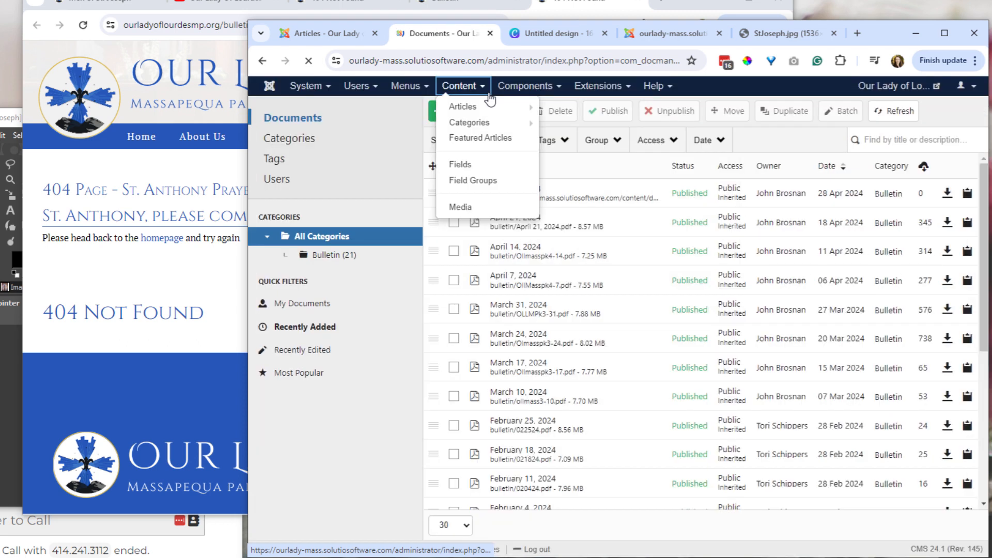
click(310, 85)
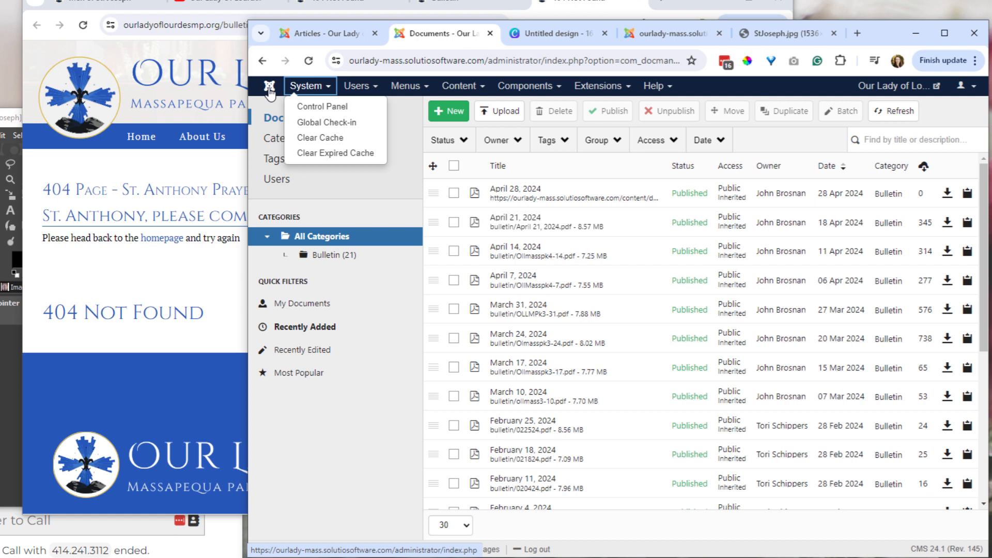
click(448, 111)
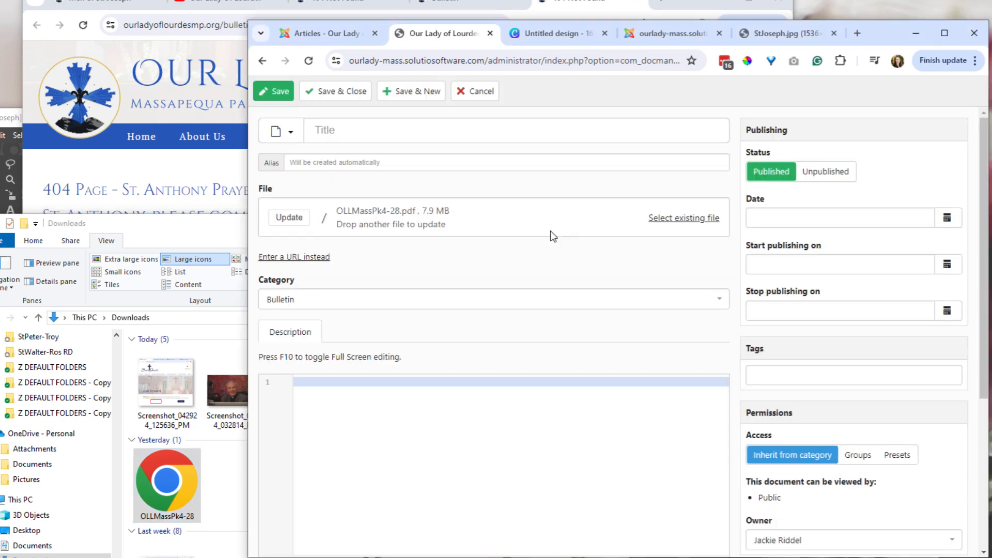
Title the new document "April 28, 2024 - B" and save it
click(289, 217)
text(April 28)
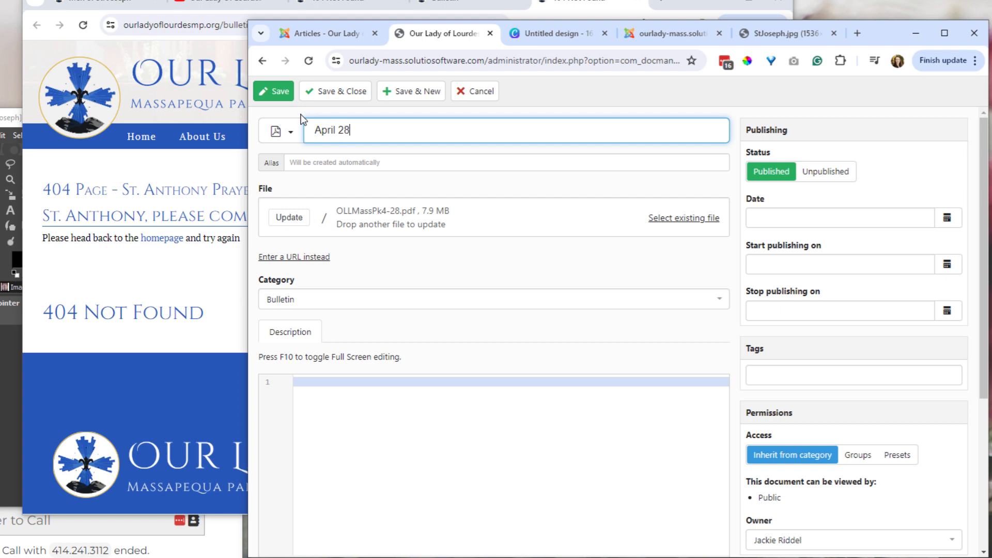
text(, 2023)
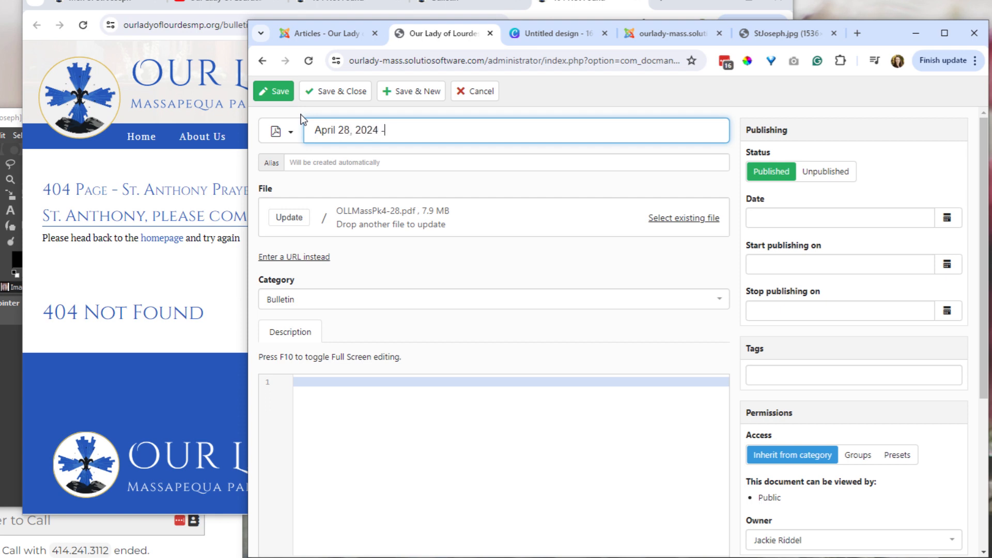
text(B)
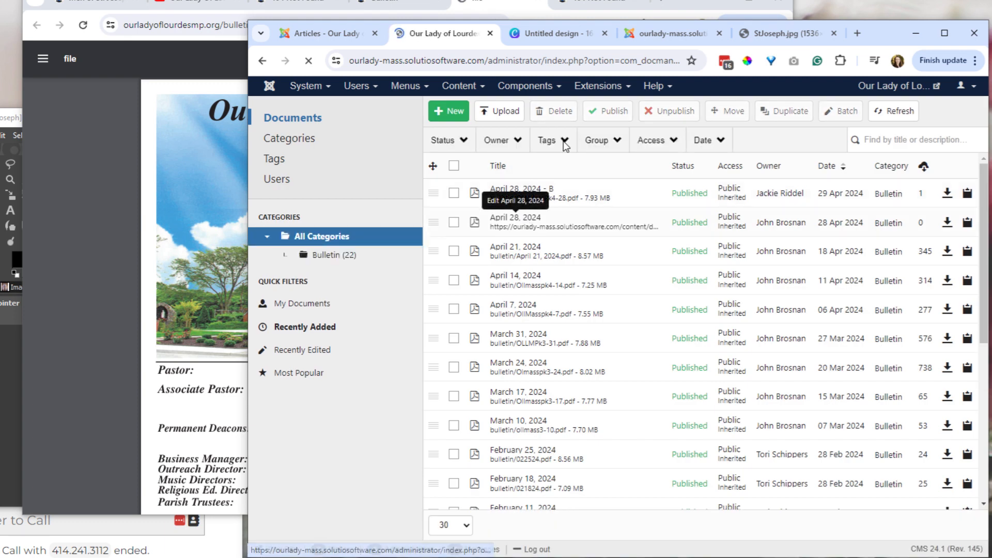
click(515, 193)
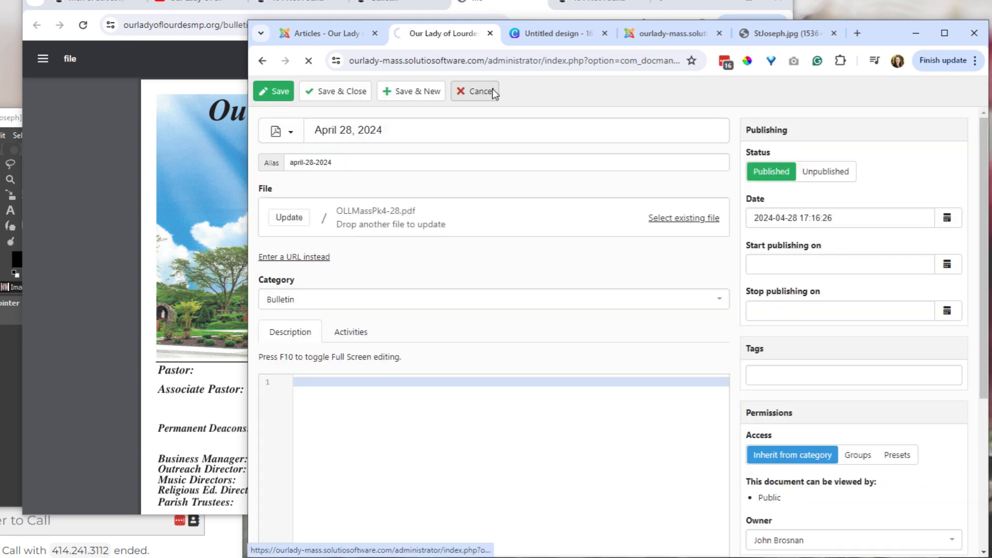
click(477, 91)
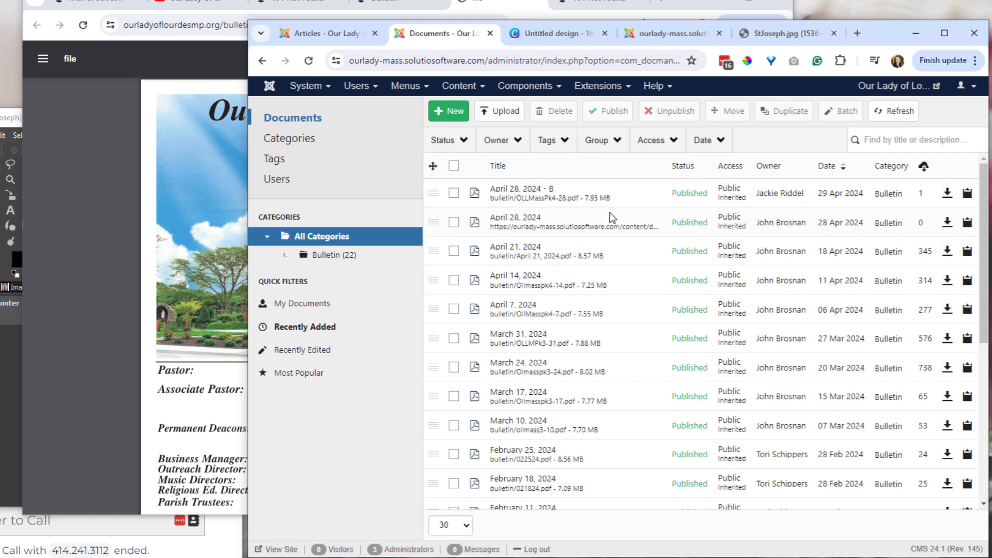
mouse_move(515, 251)
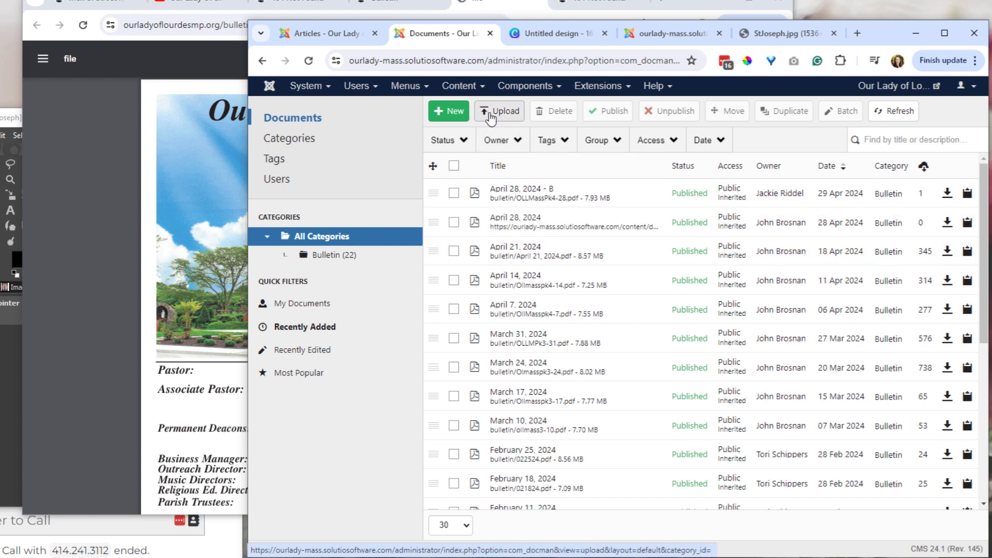
Upload OLLMassPk4-28 as the Bulletin document "OLLMassPk4 28", then start a blank document
click(499, 111)
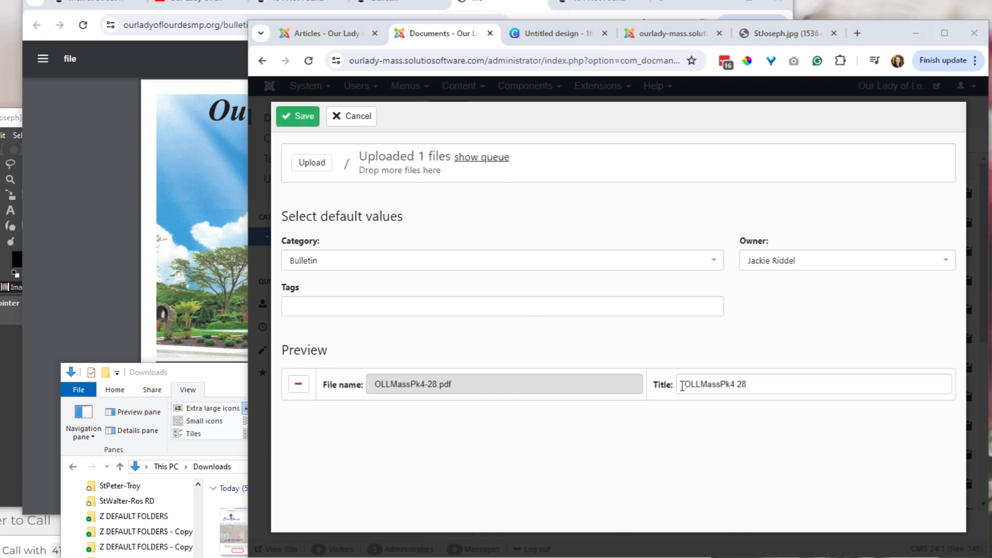
click(298, 116)
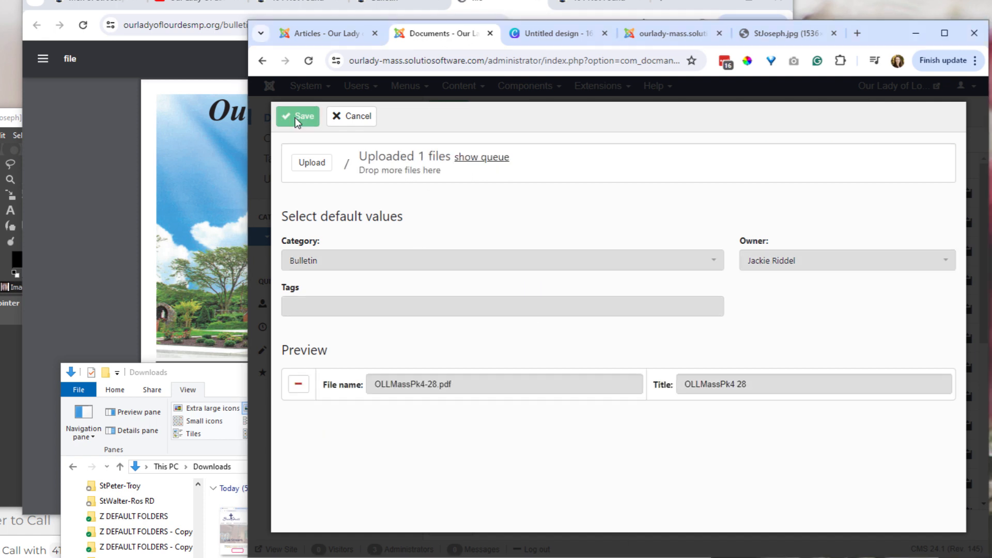
click(297, 116)
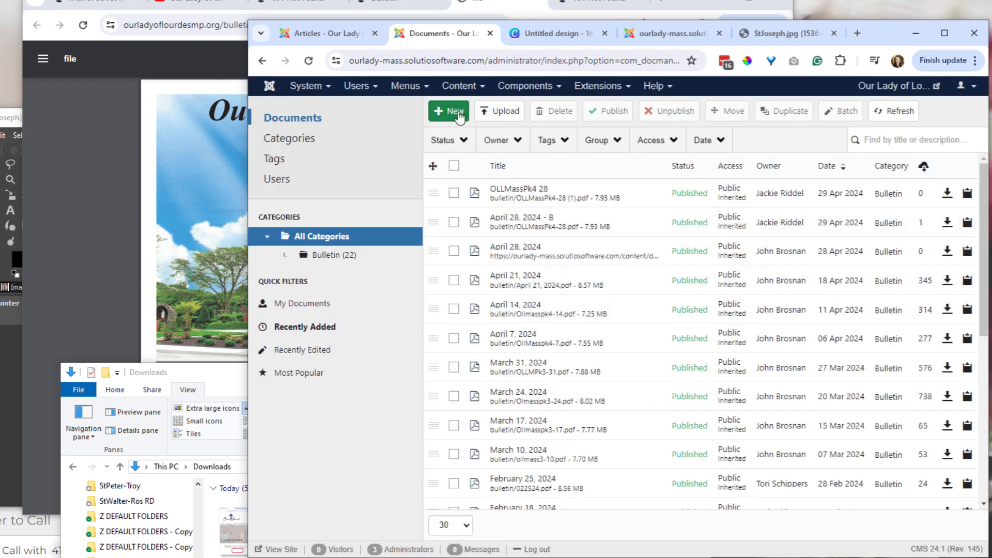
click(448, 111)
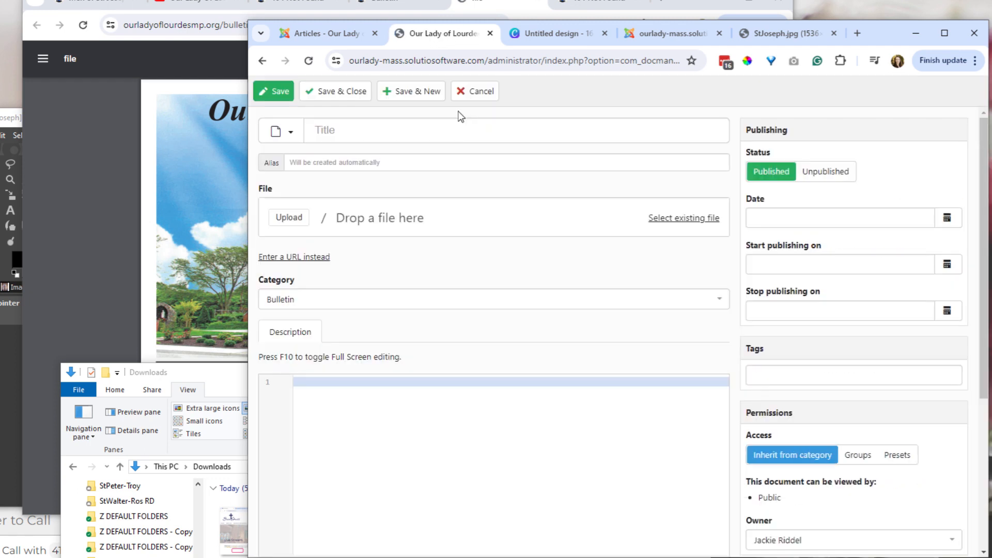
Attach OLLMassPk4-28.pdf from Downloads to the new document and browse stored server files
click(288, 218)
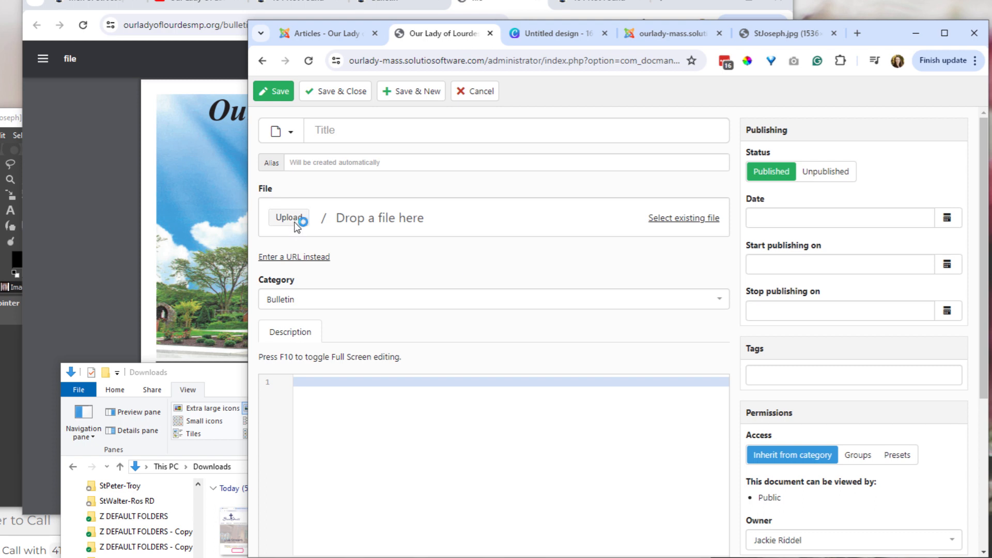
click(288, 217)
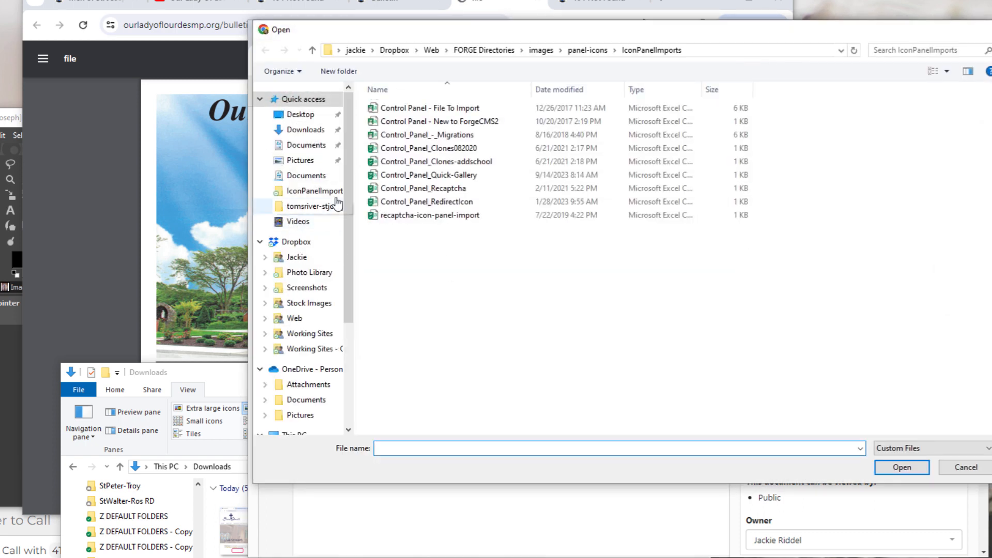
click(304, 129)
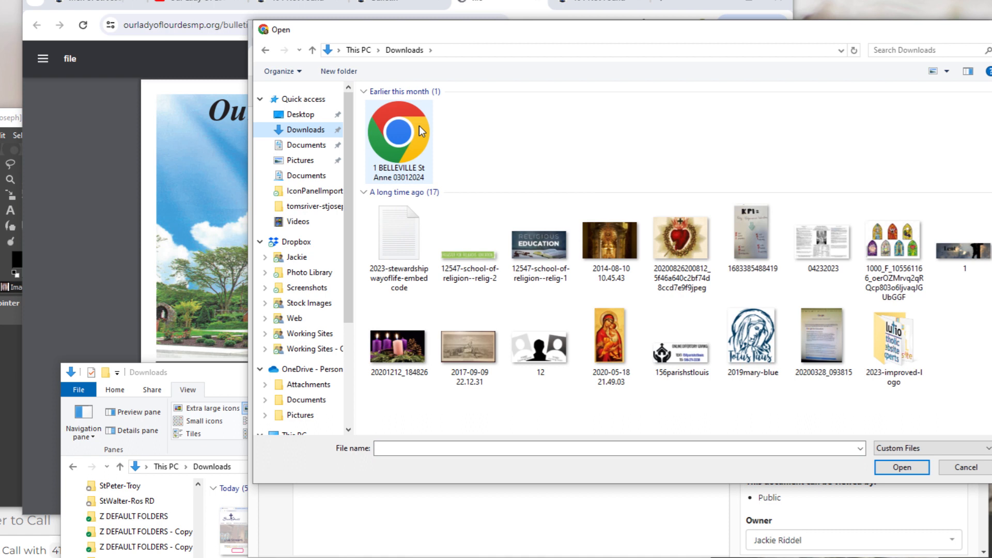
click(398, 237)
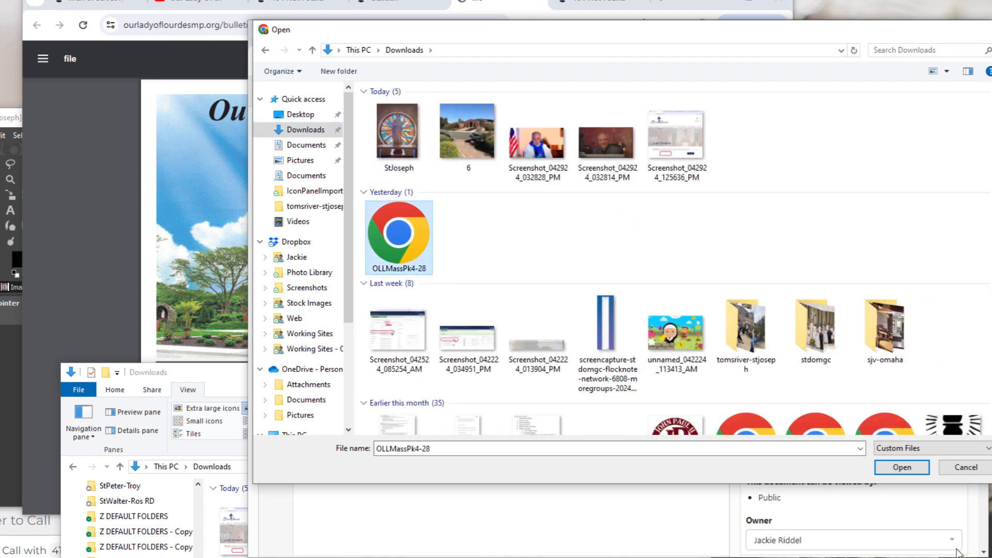
click(901, 467)
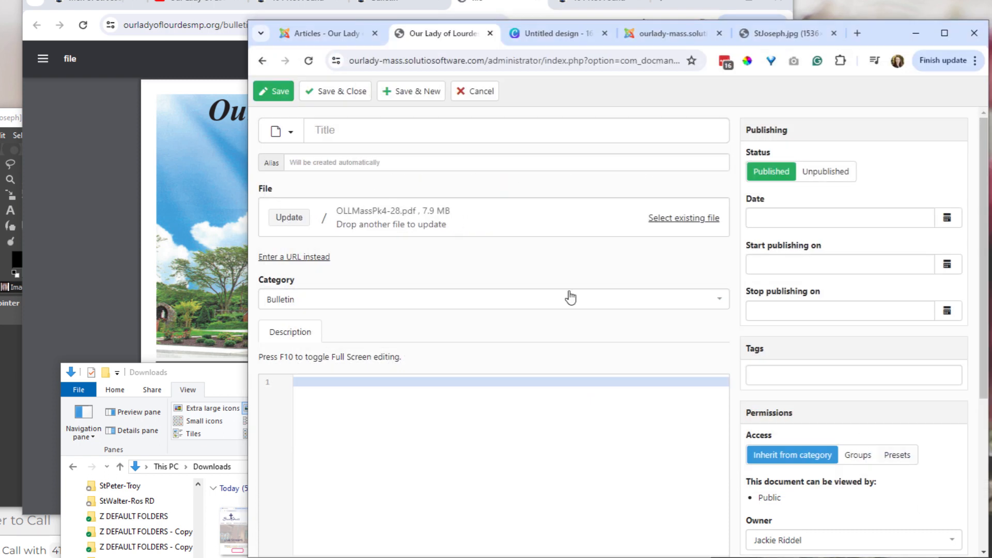
click(288, 217)
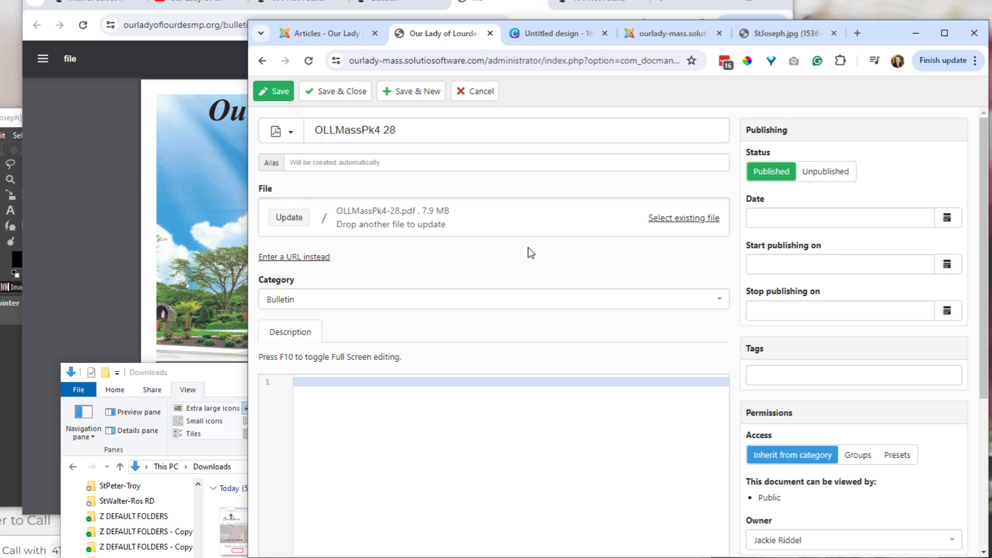
mouse_move(683, 217)
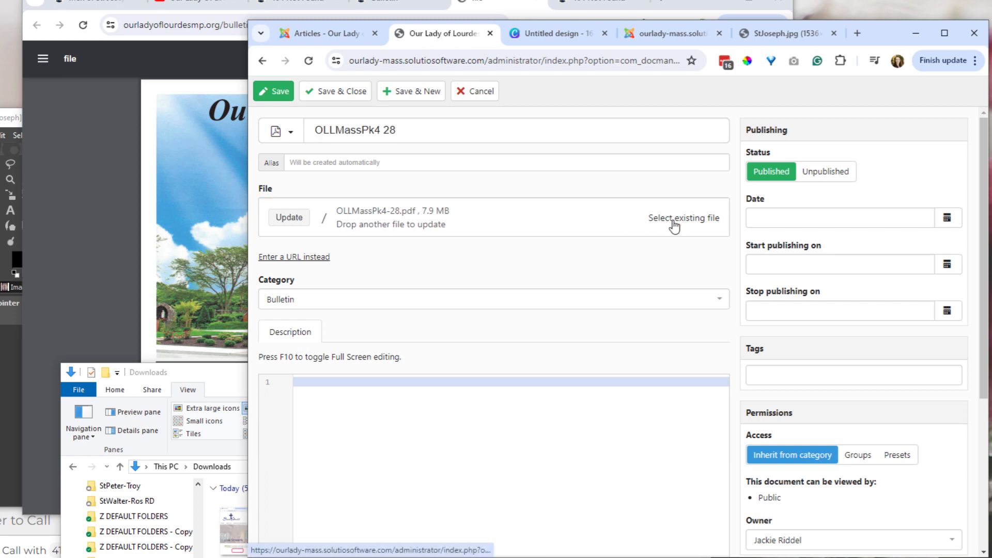
click(683, 217)
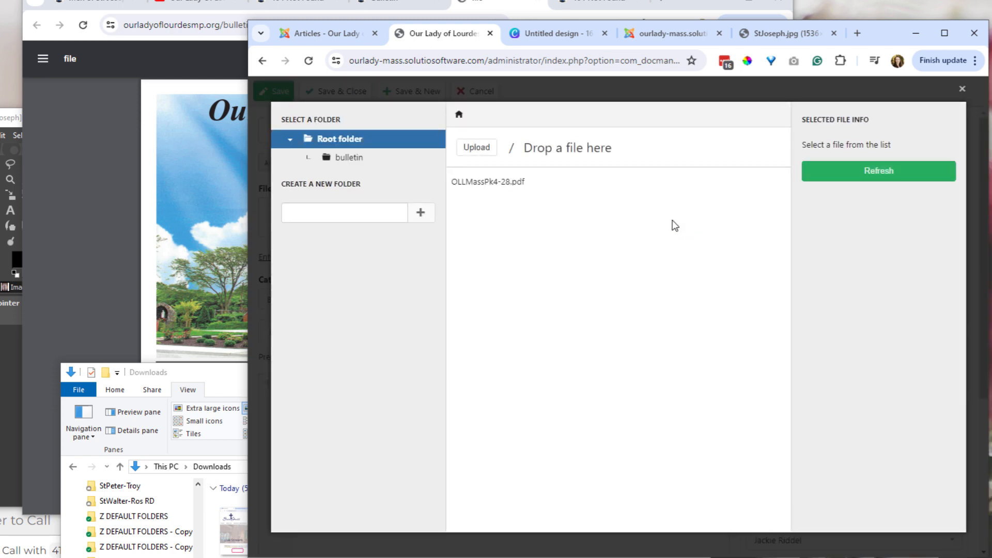
mouse_move(682, 218)
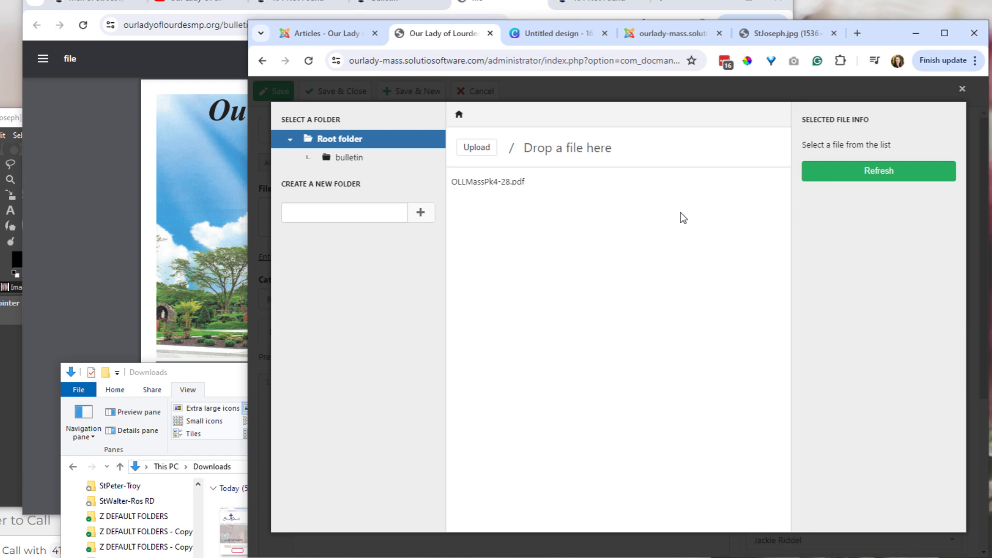
mouse_move(905, 126)
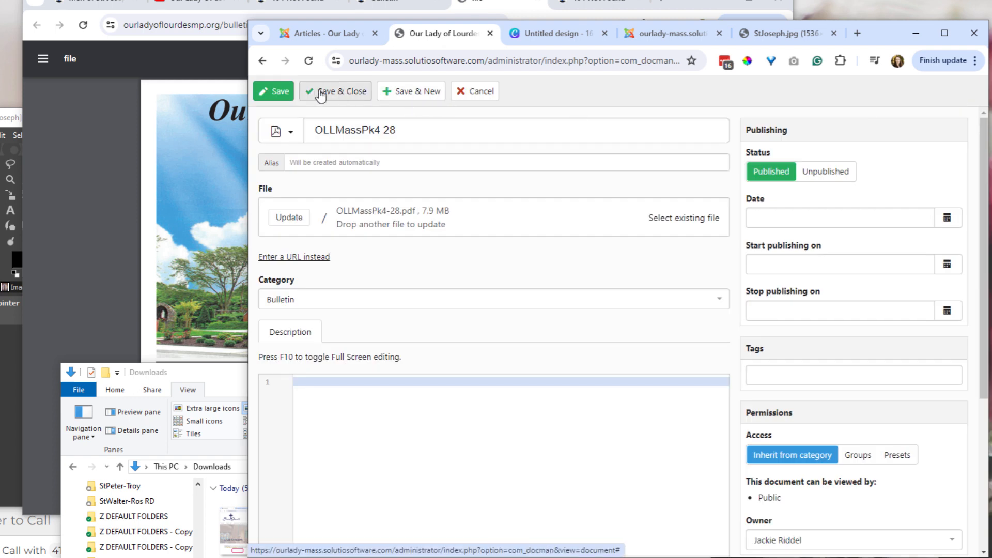
Save and close the "OLLMassPk4 28" document, then return to the public Bulletin page
click(335, 90)
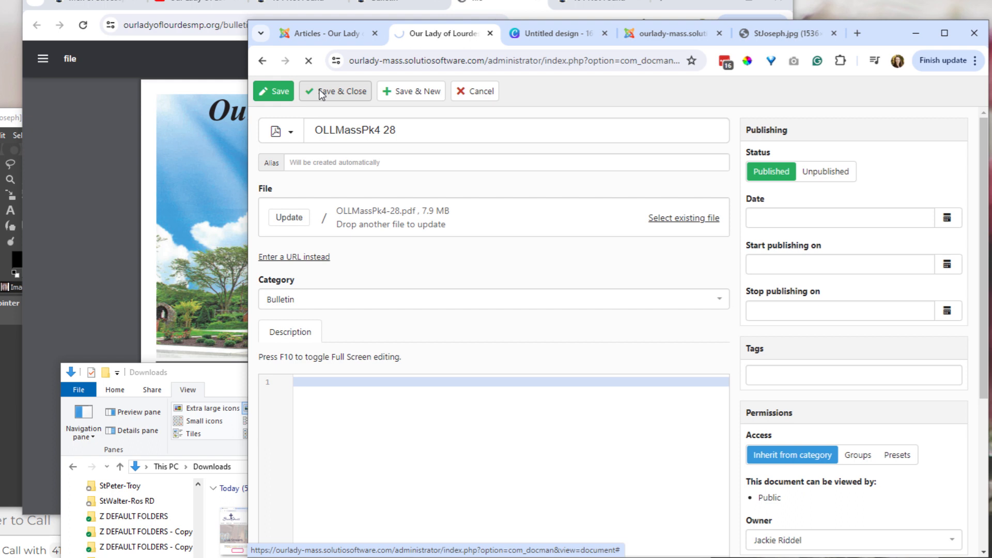
click(336, 91)
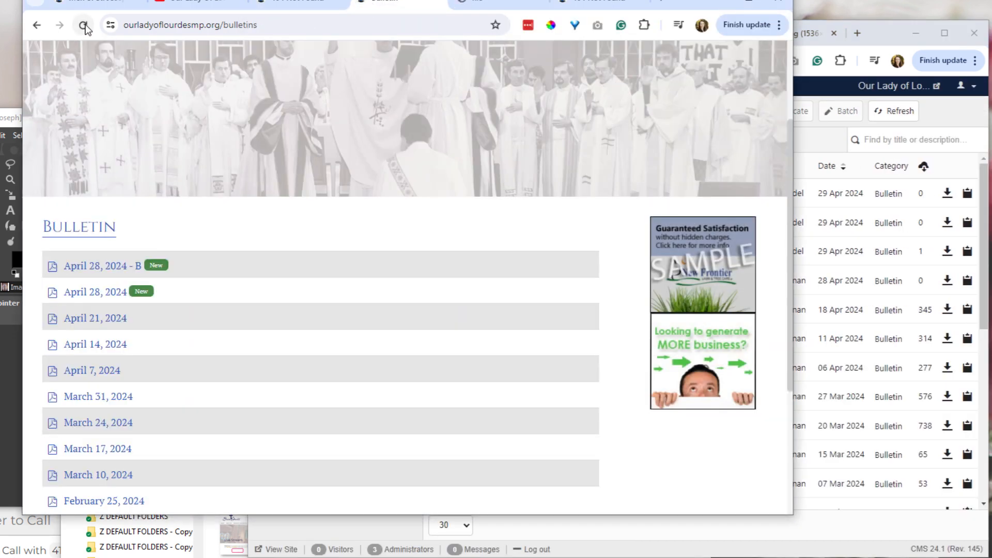
Reload the public Bulletins page to check both April 28, 2024 entries
click(83, 25)
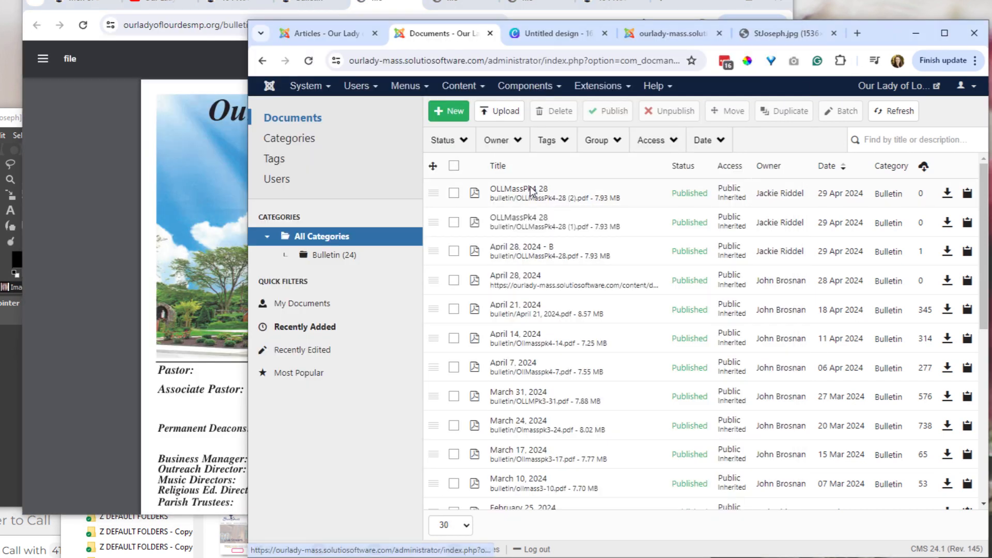
click(519, 188)
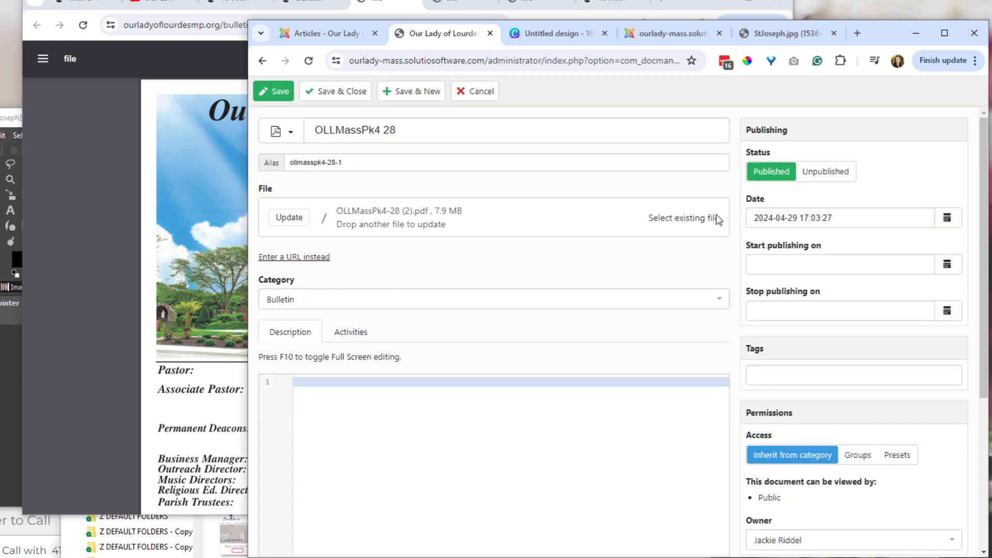
click(682, 217)
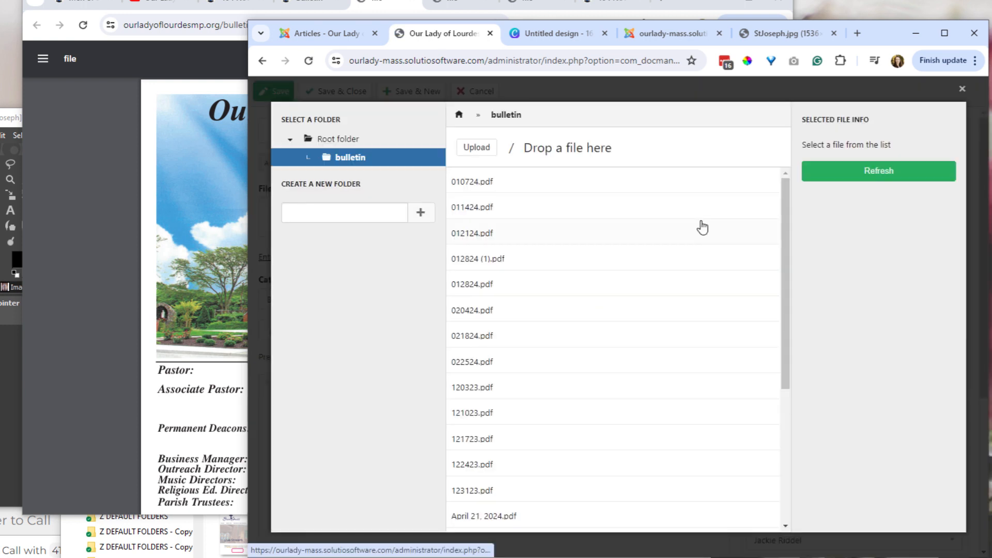
mouse_move(962, 89)
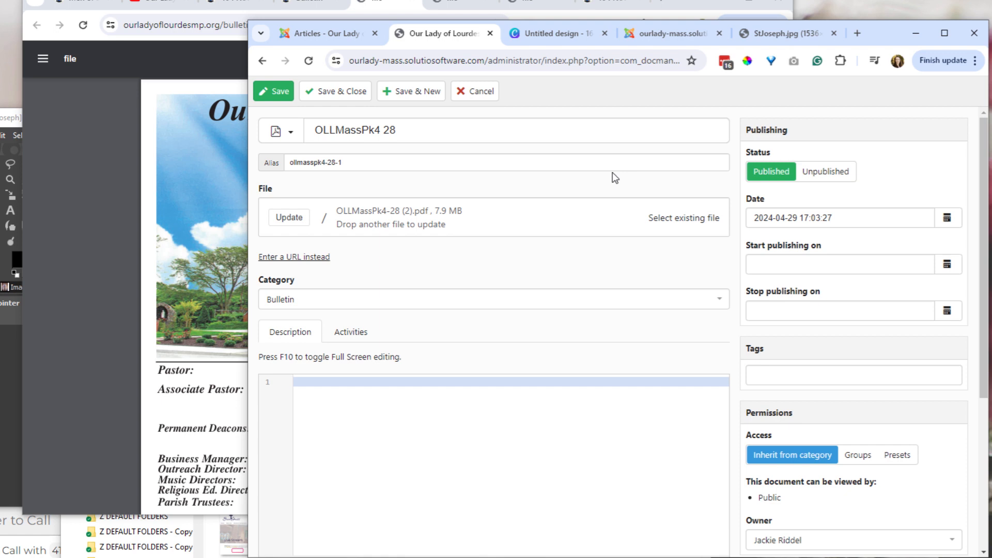
mouse_move(481, 90)
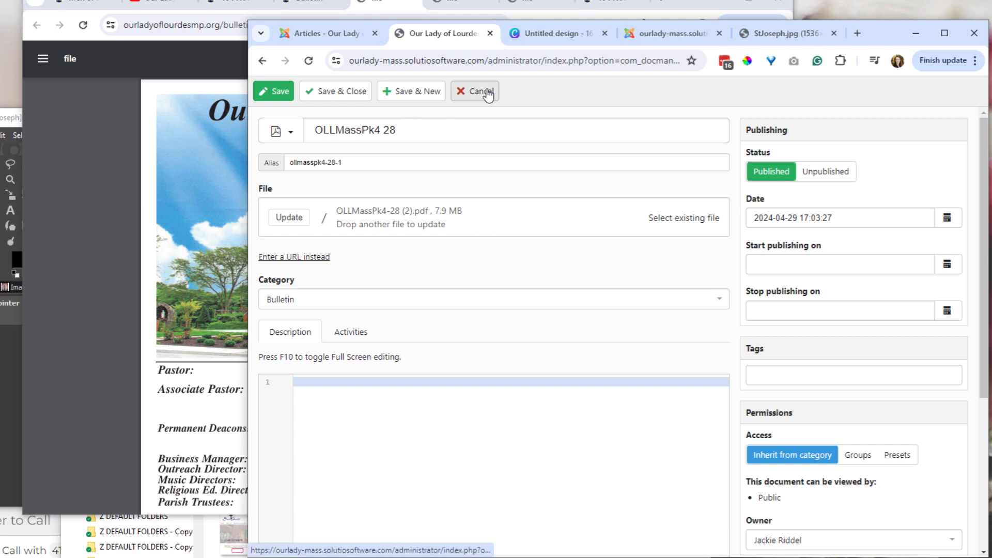
click(683, 217)
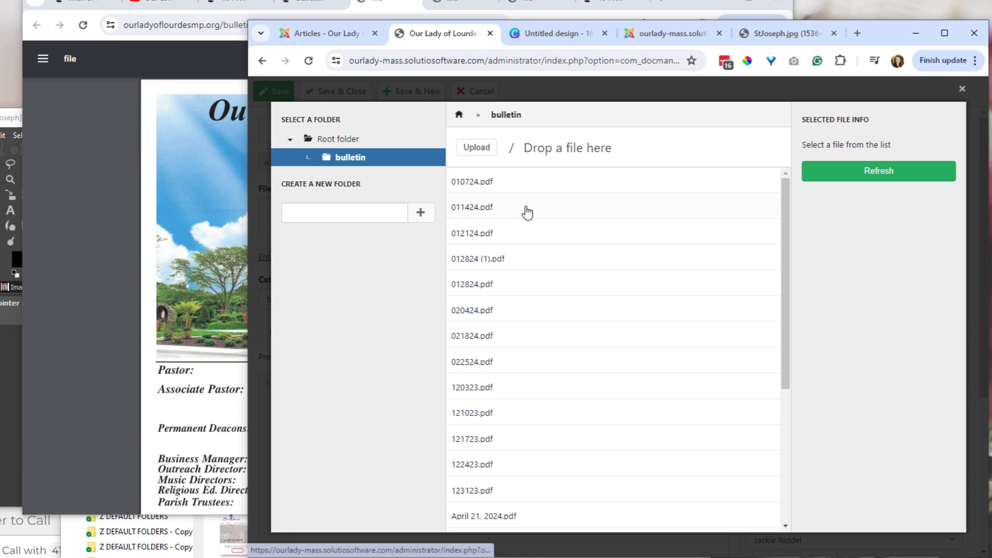
mouse_move(660, 164)
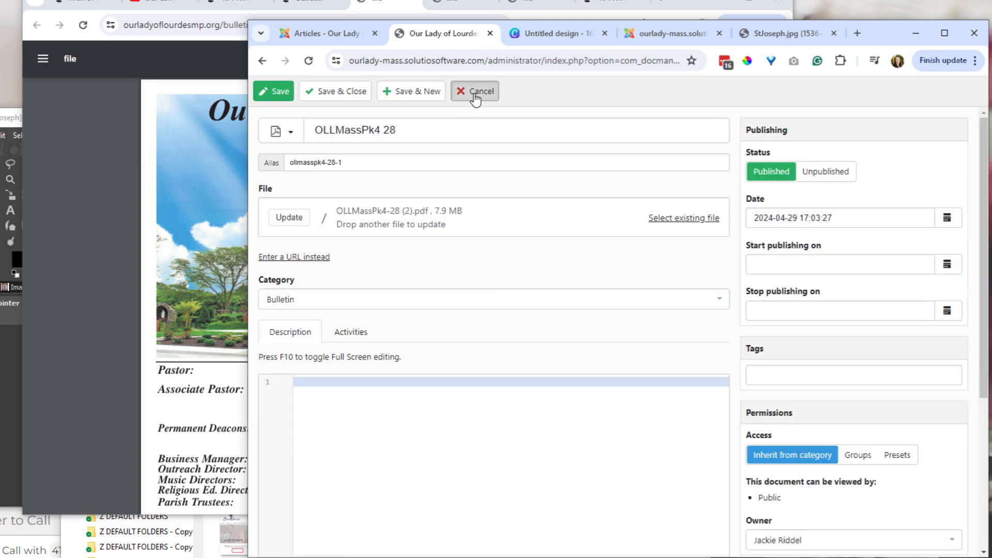
click(475, 91)
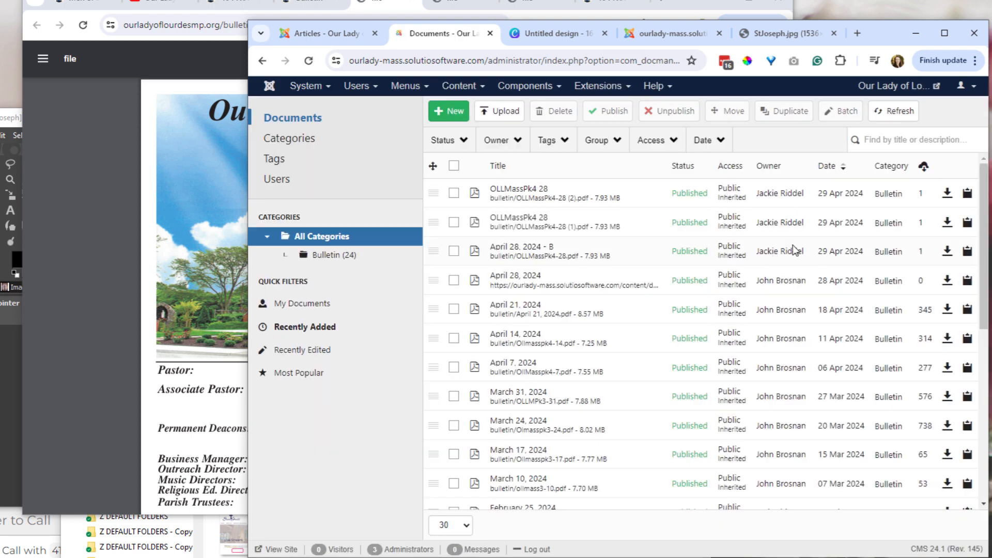
Select the URL-linked April 28, 2024 entry and the OLLMassPk4 28 duplicates, and delete them
click(453, 280)
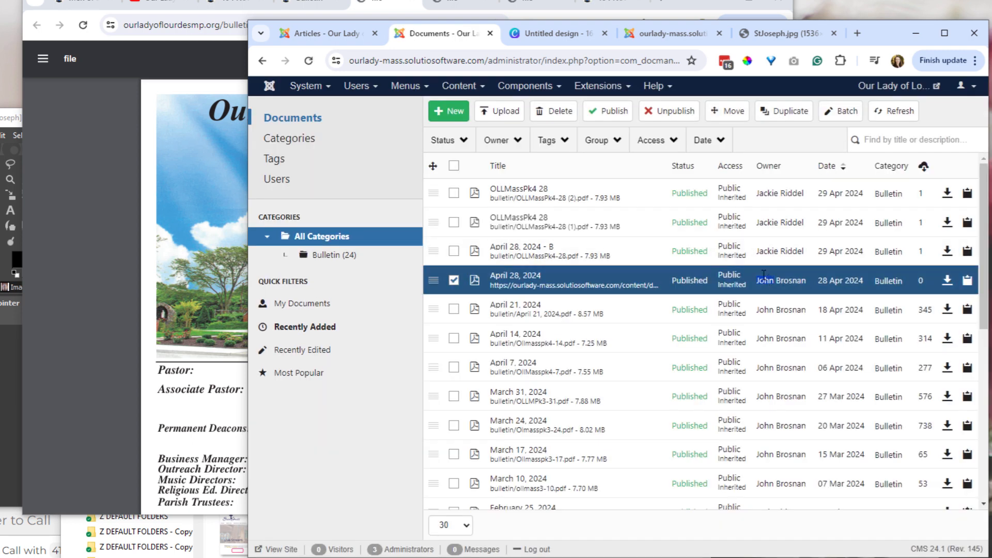
mouse_move(628, 270)
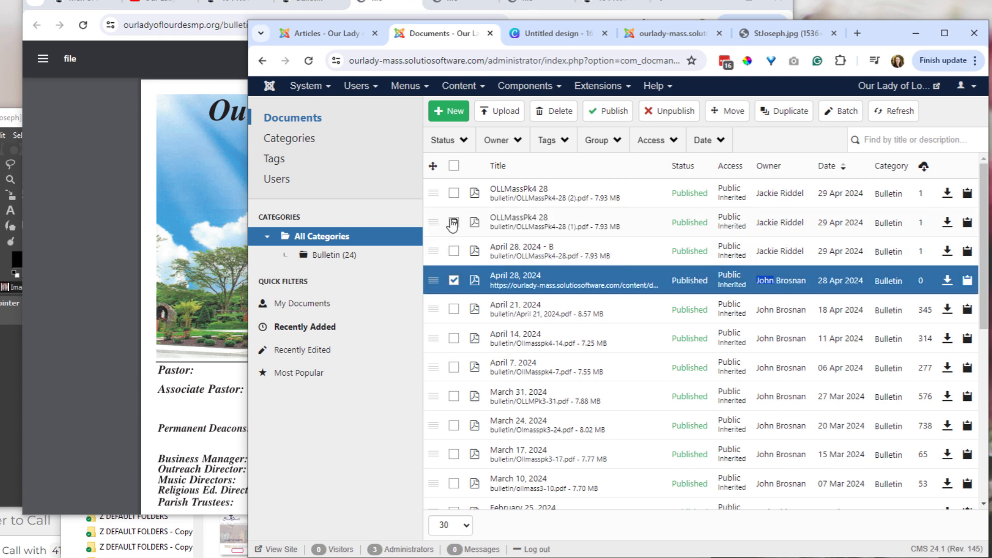
click(453, 222)
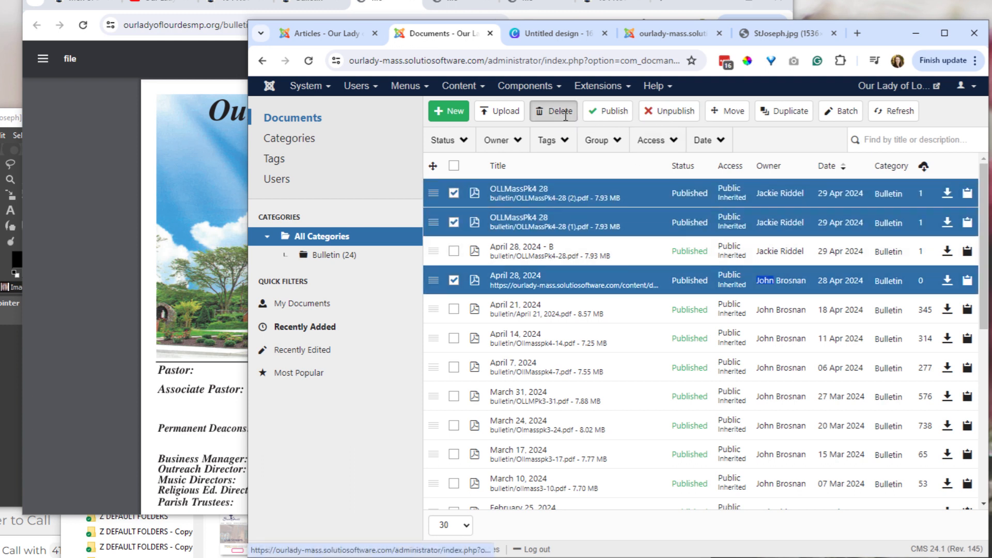
click(552, 110)
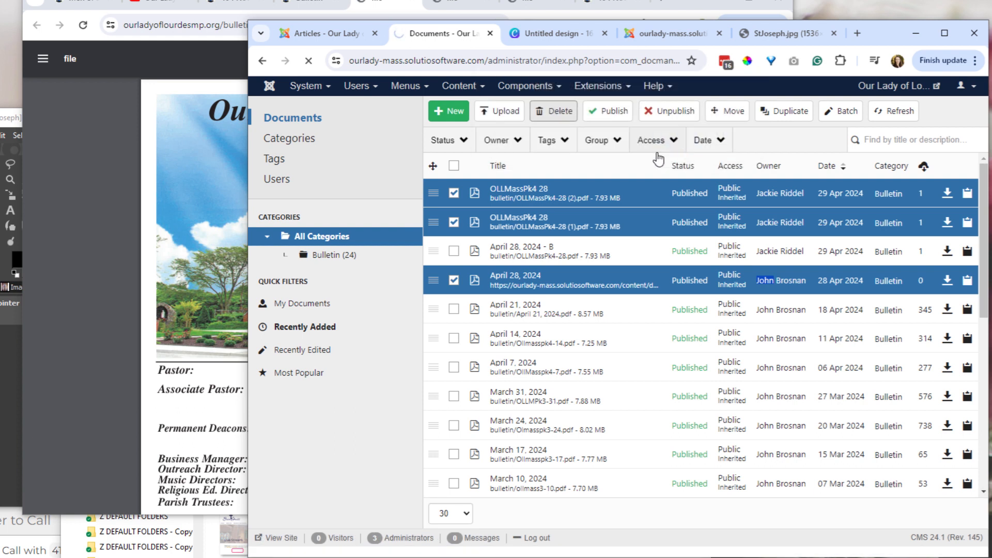
click(553, 112)
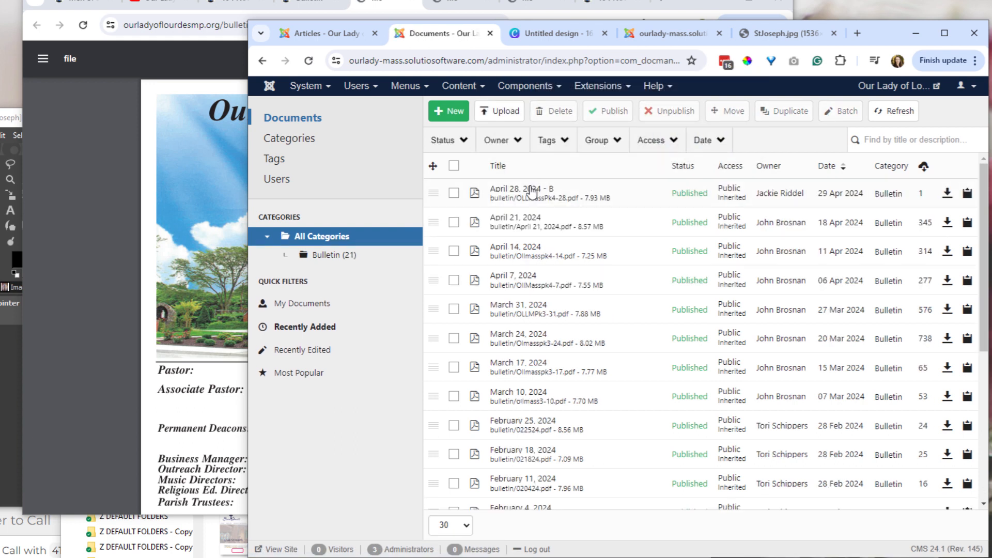
Retitle 'April 28, 2024 - B' to 'April 28, 2024' and save it
click(522, 193)
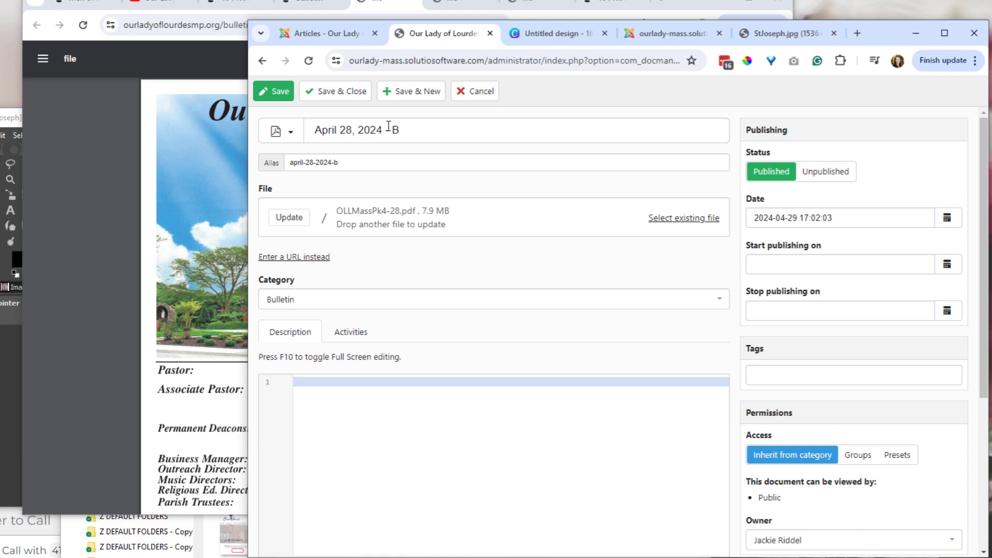
click(340, 90)
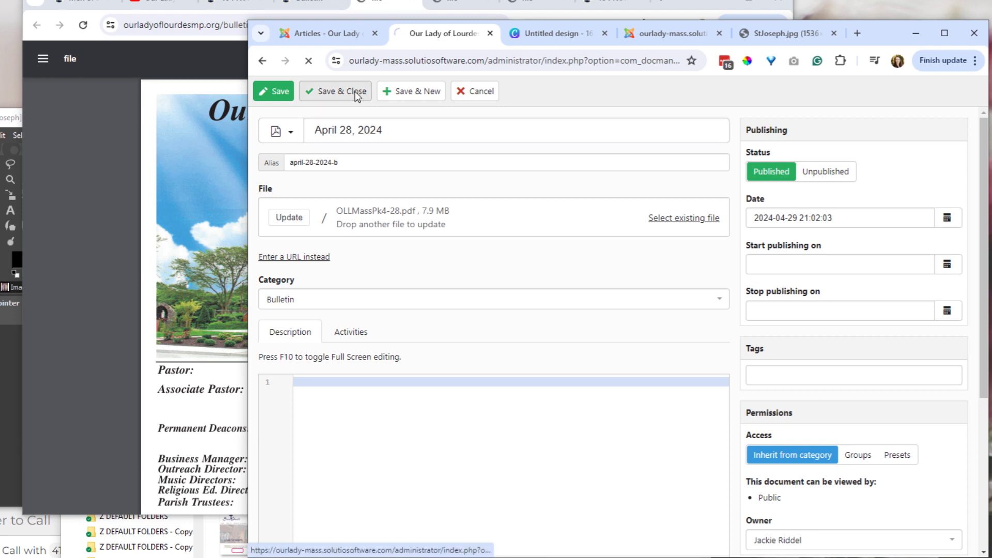
click(336, 90)
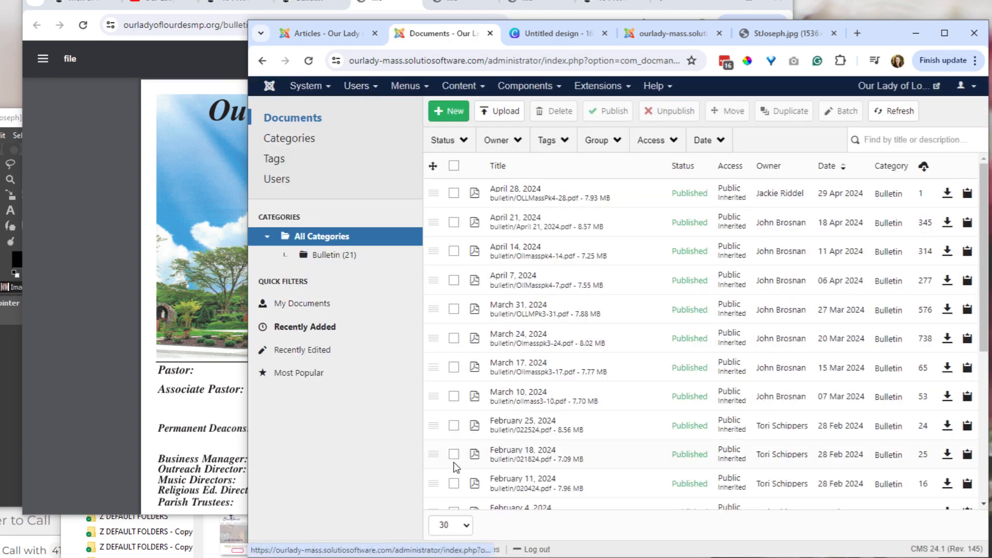